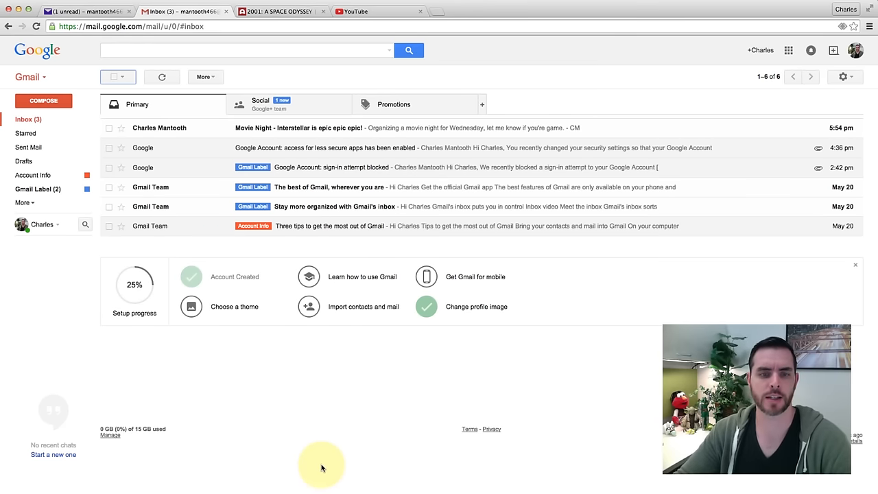
mouse_move(307, 406)
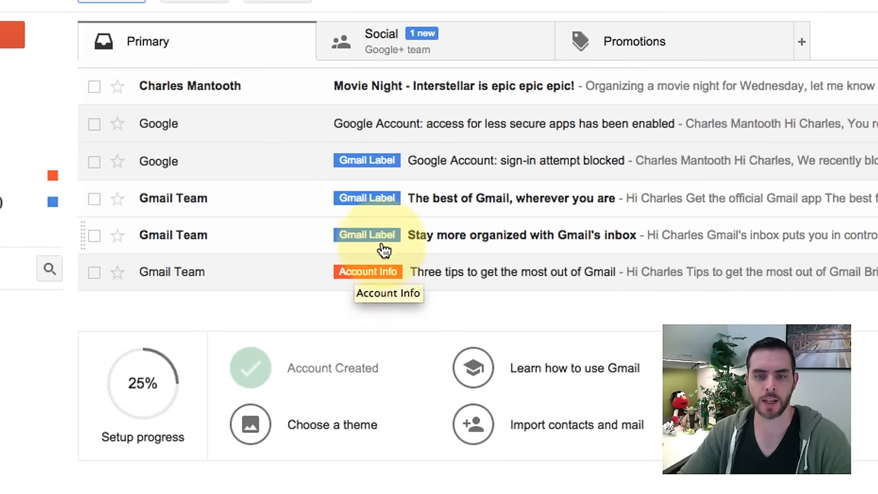
mouse_move(329, 226)
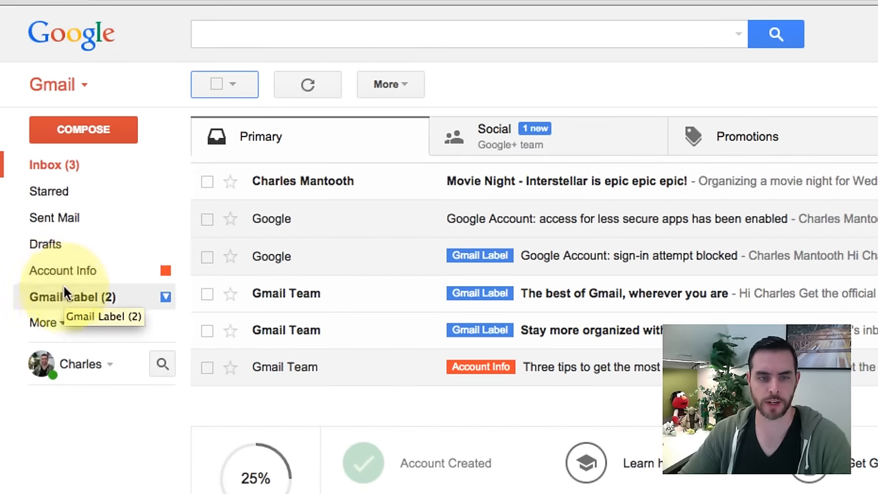
Step: Glance at the Account Info label's emails and return to the inbox
click(63, 271)
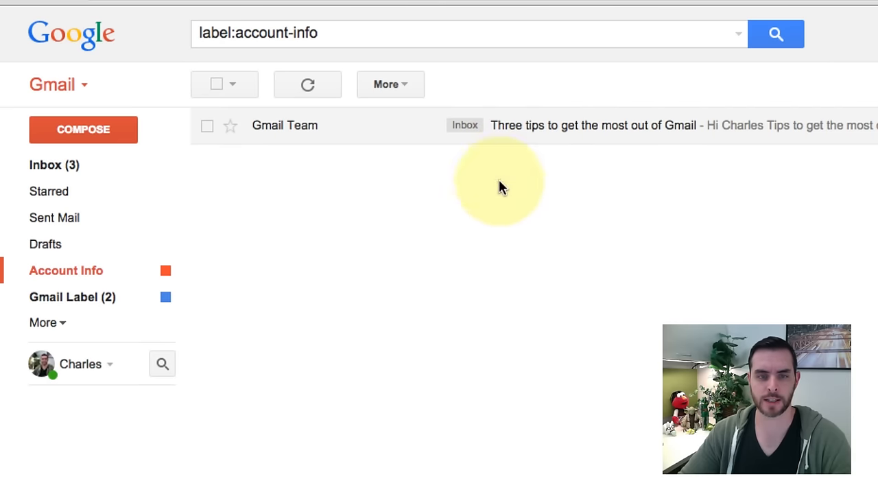
click(71, 296)
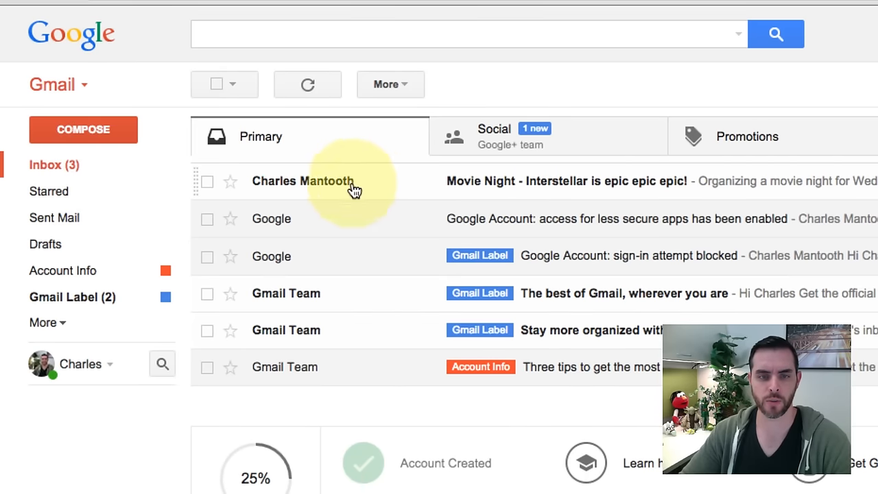
click(207, 181)
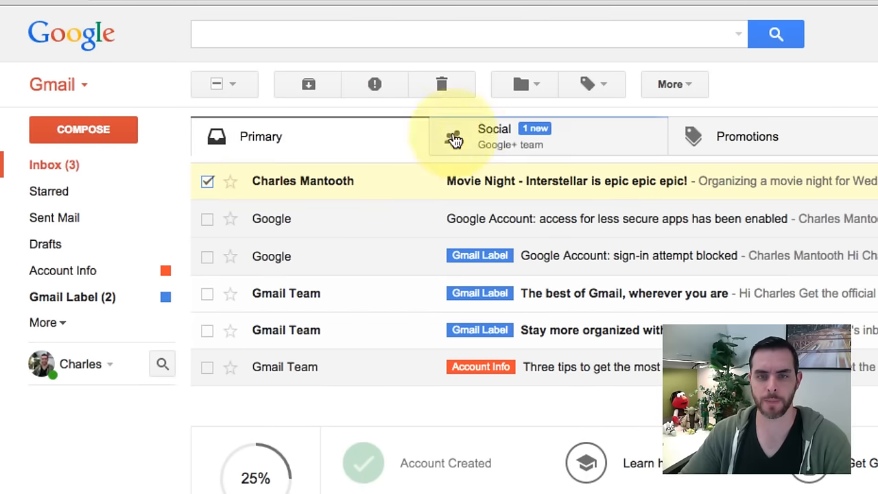
click(589, 84)
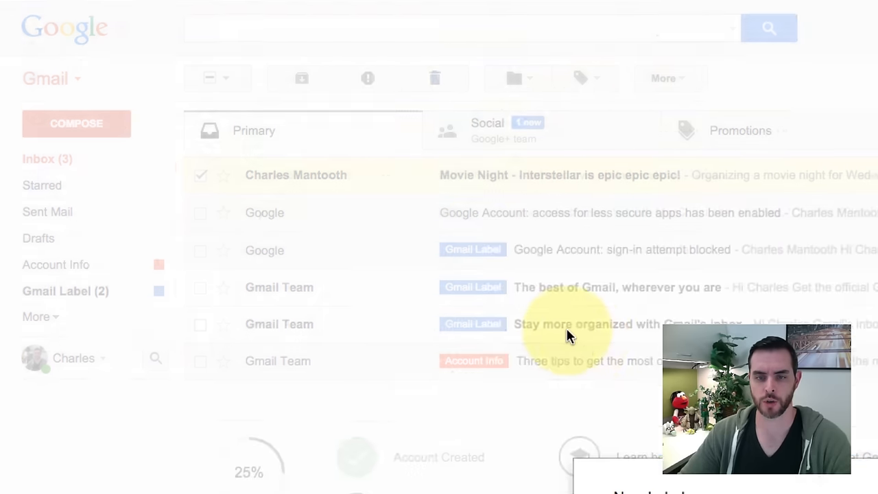
text(Movies)
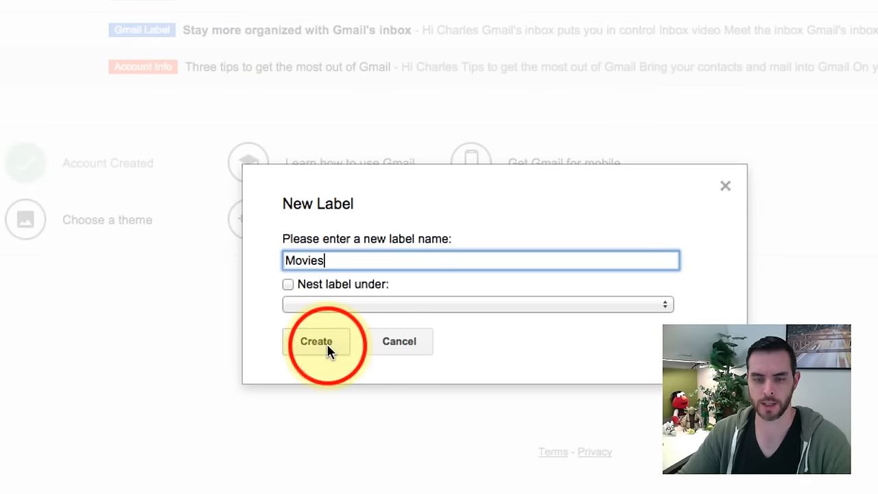
click(316, 342)
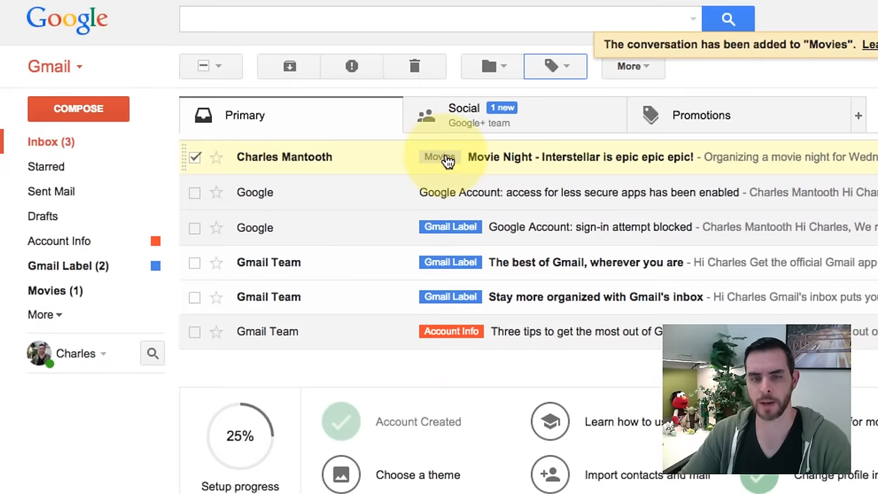
mouse_move(439, 159)
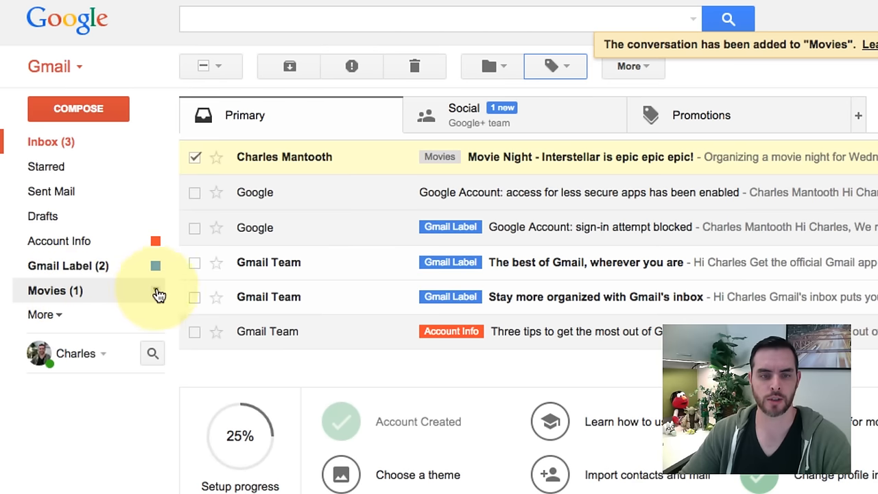
Step: Set the Movies label color to green from its sidebar options
click(156, 291)
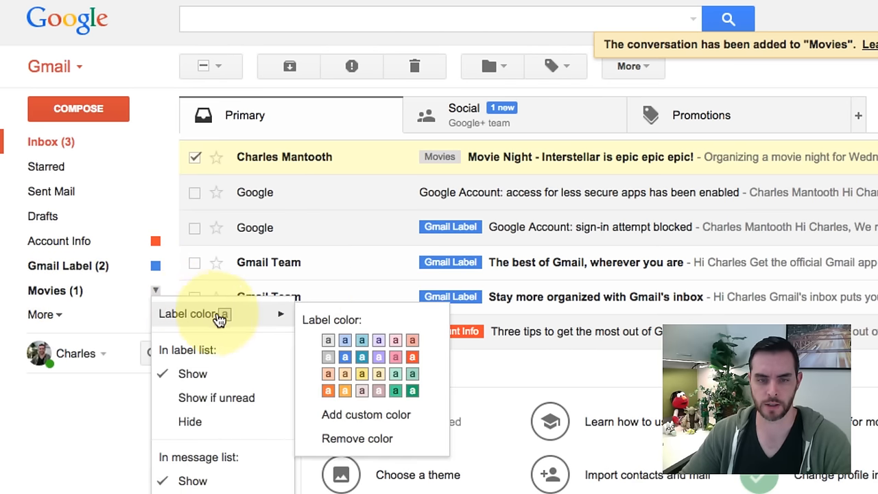
click(395, 391)
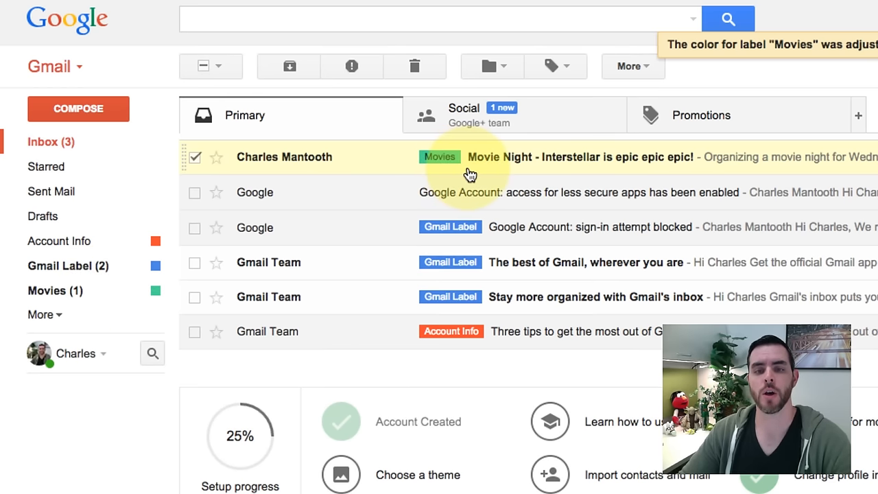
mouse_move(493, 171)
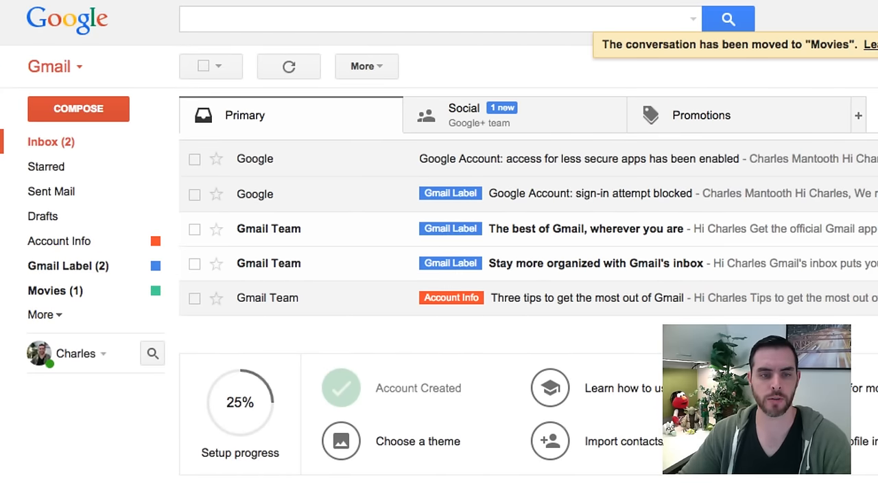
click(47, 291)
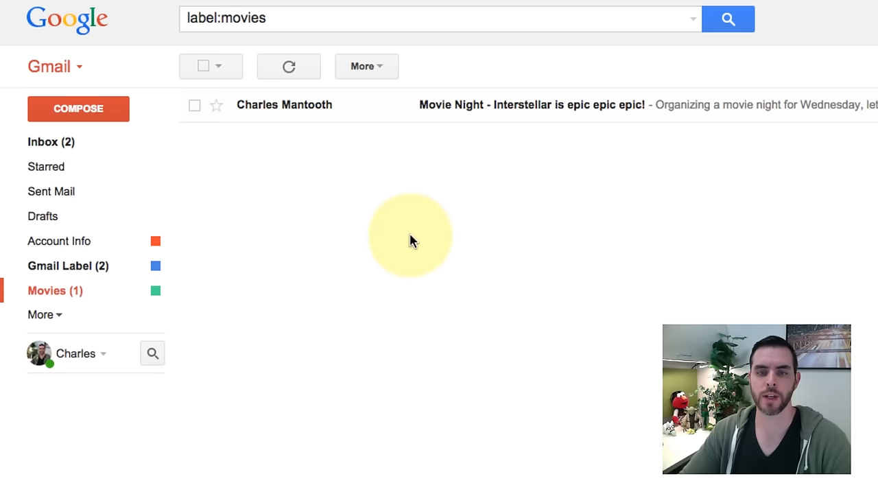
mouse_move(492, 198)
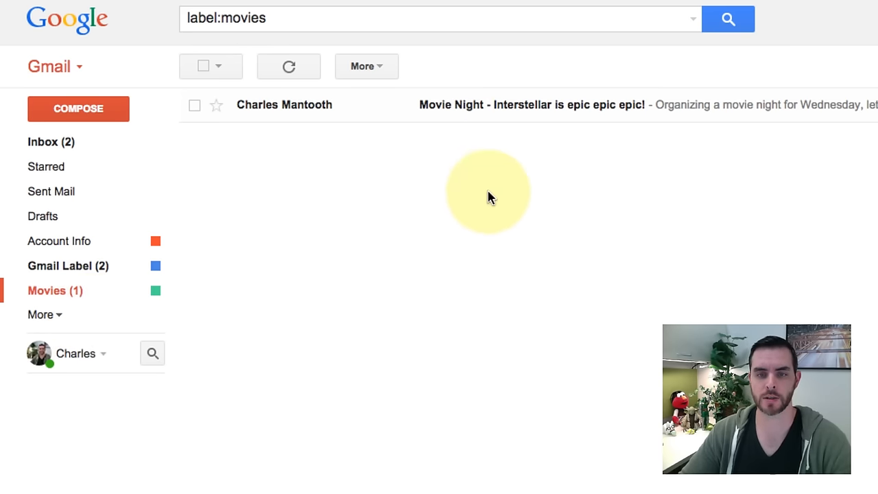
click(44, 141)
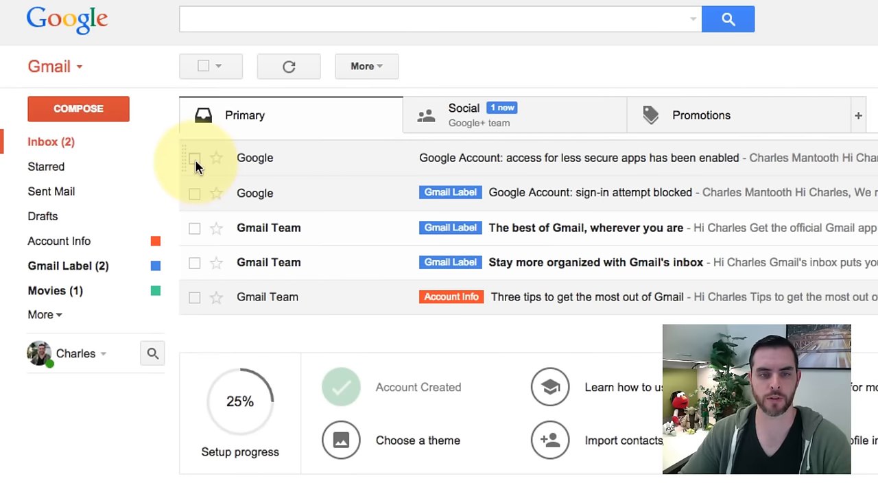
Step: Apply the Movies label to both selected Google account emails
click(195, 158)
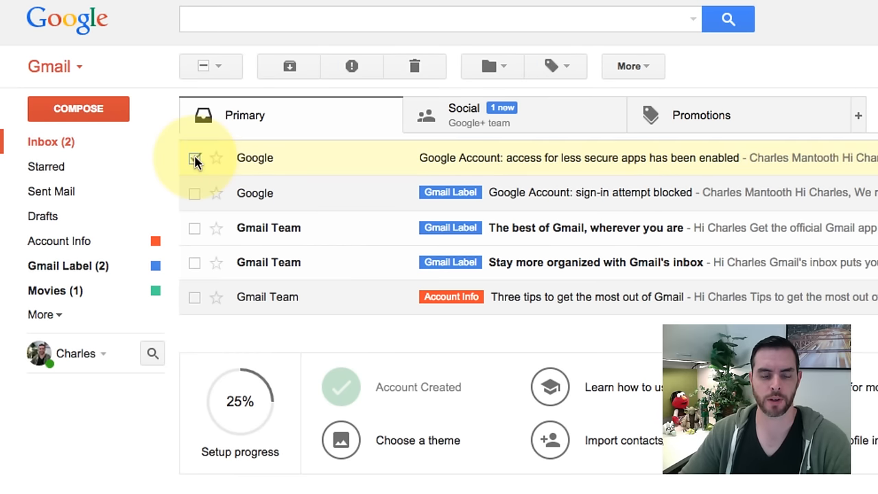
click(194, 157)
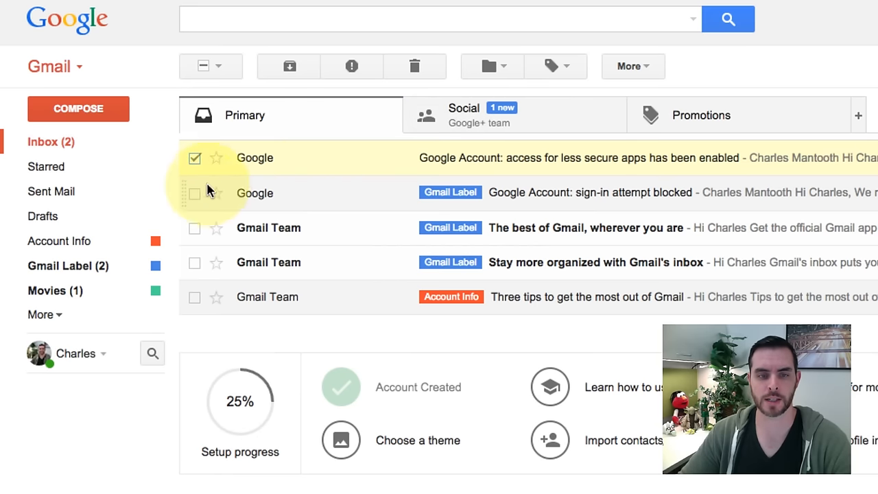
click(555, 66)
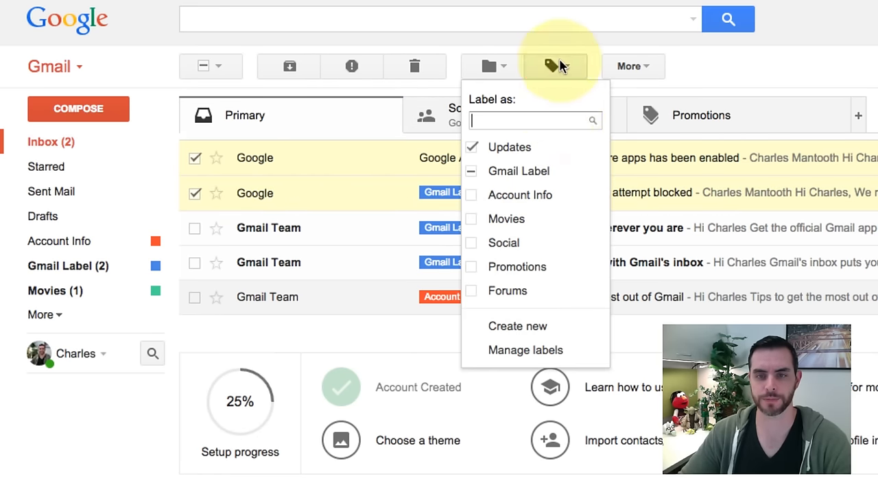
mouse_move(515, 218)
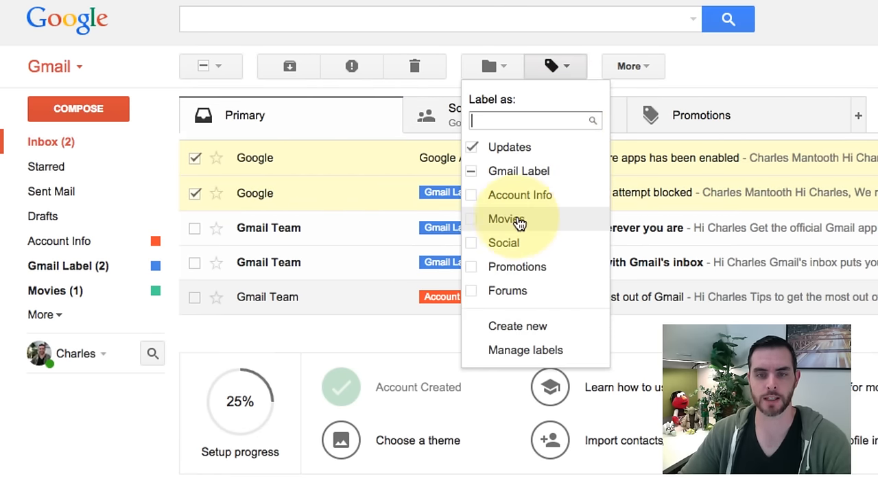
click(502, 218)
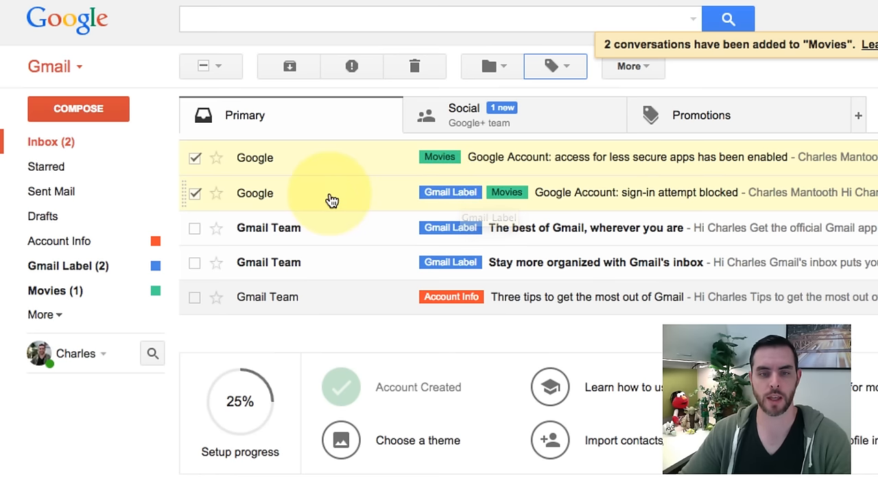
mouse_move(607, 198)
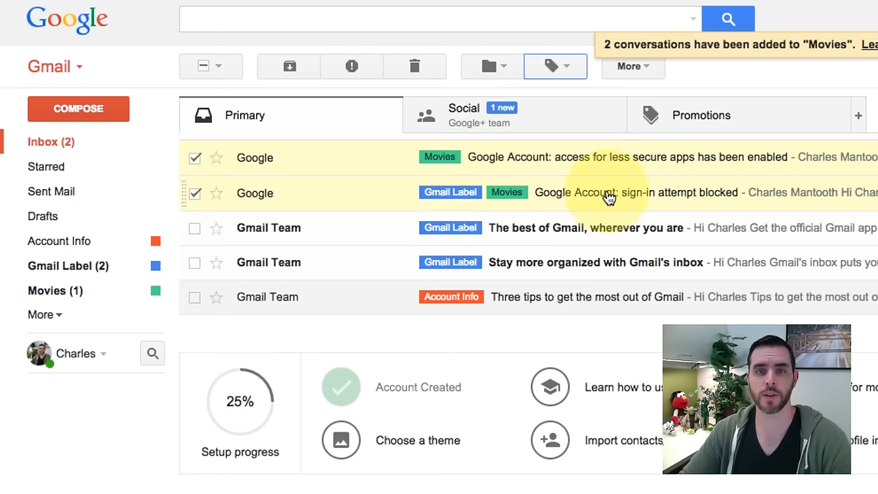
Step: Review the Gmail Label and Movies views, then return to the inbox
click(60, 266)
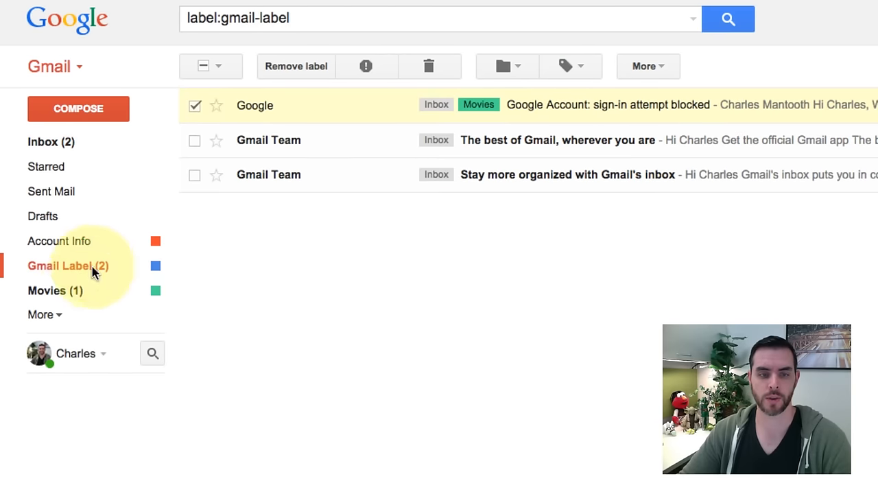
click(47, 290)
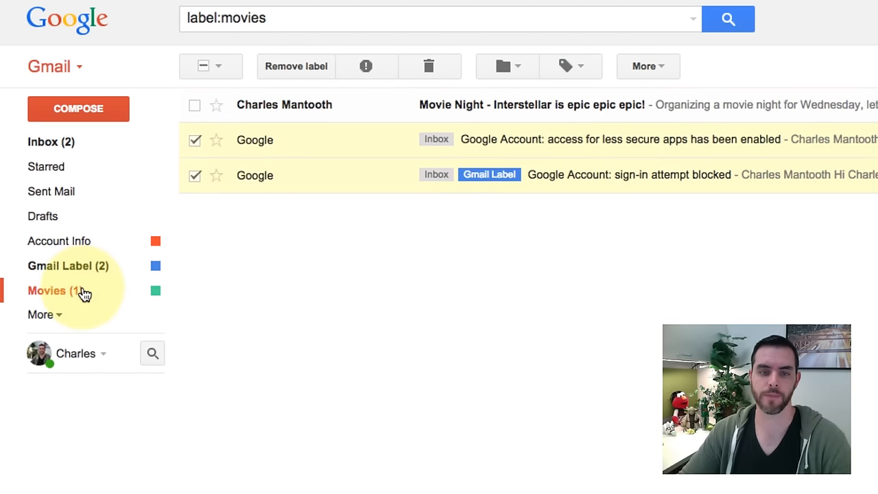
click(43, 141)
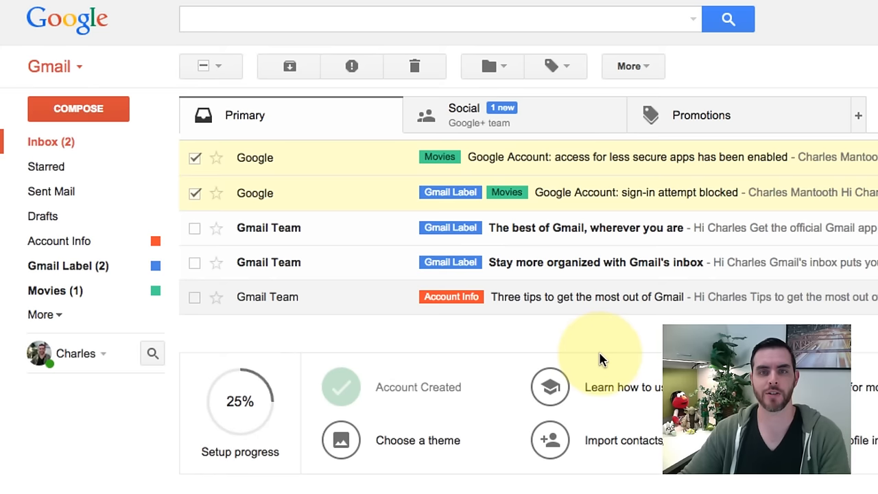